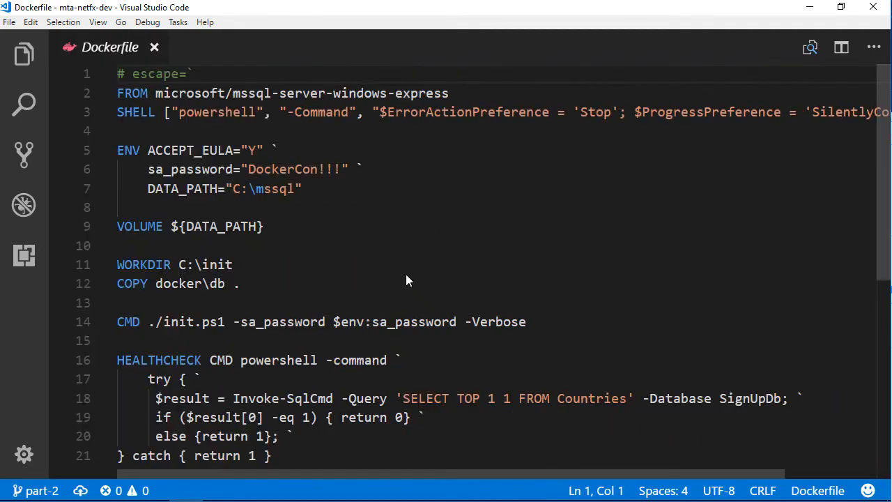
mouse_move(710, 436)
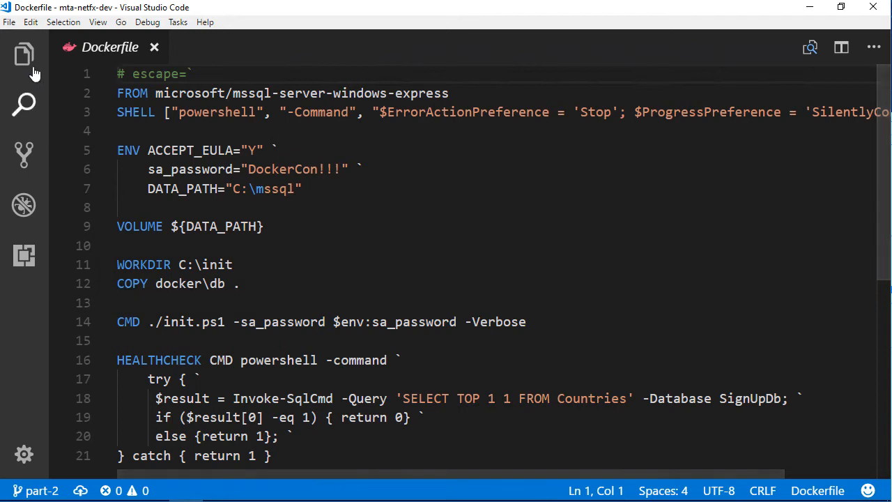
Open docker/db/init-db.sql and scroll through the database script
left_click(24, 53)
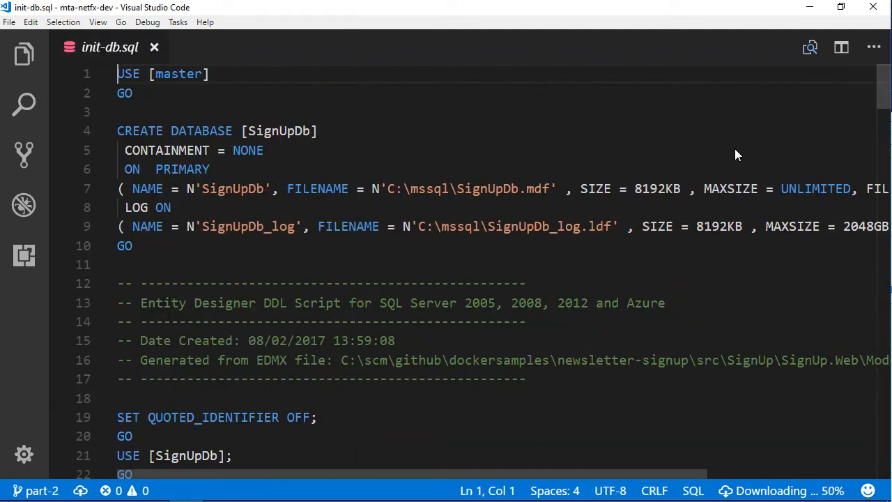
scroll("down", 3)
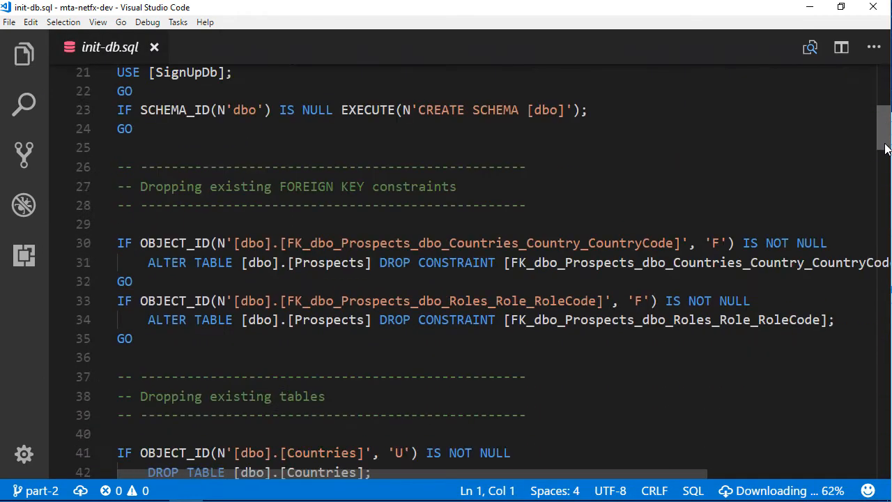
scroll("down", 3)
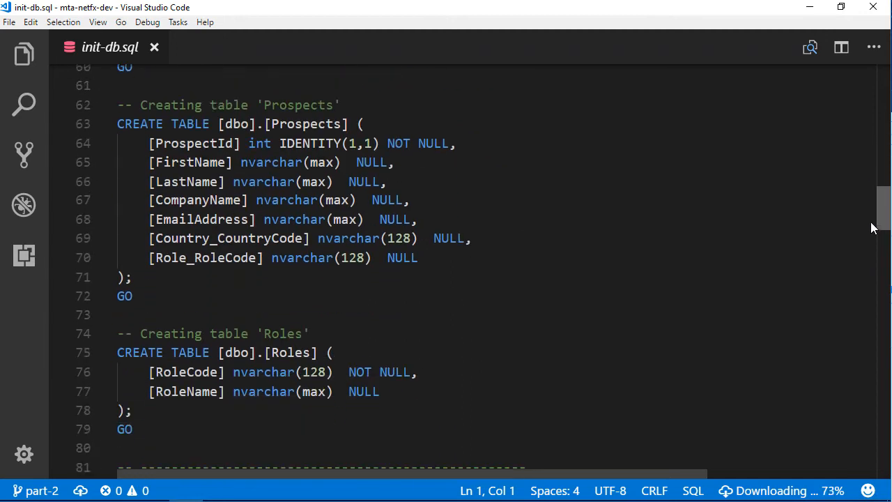
scroll("down", 3)
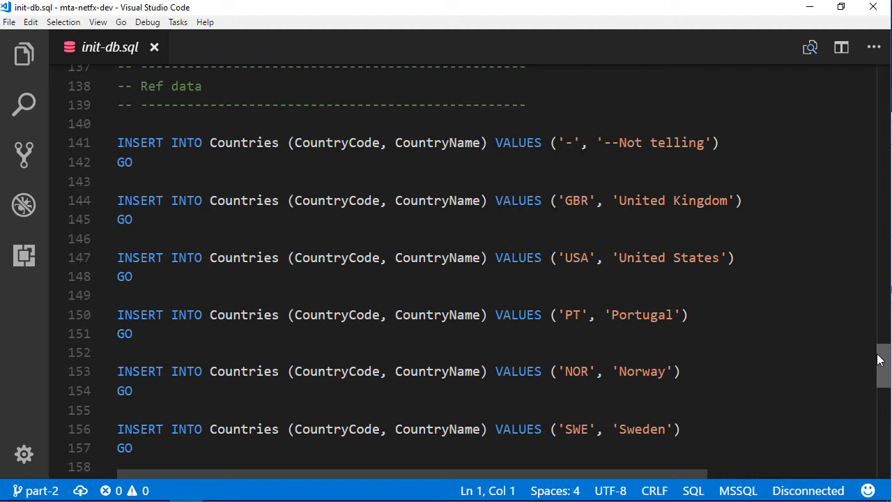
scroll("down", 3)
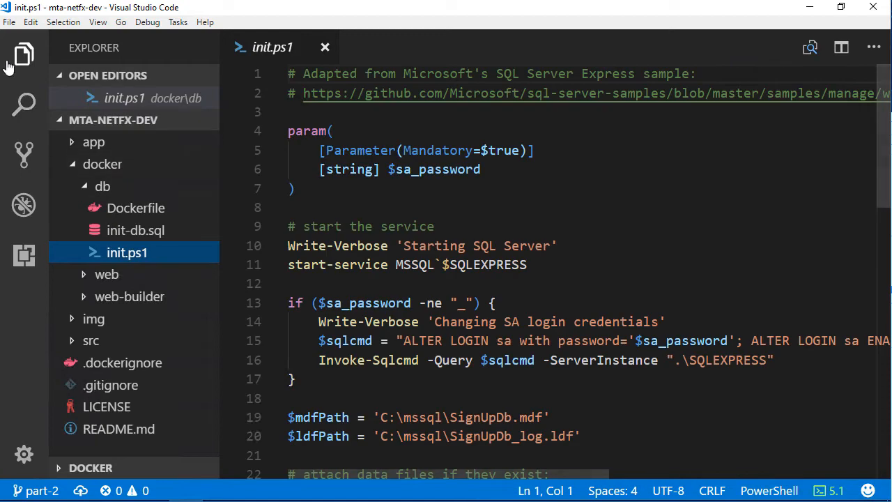
Open the init.ps1 startup script with the sidebar hidden and scroll through it
left_click(23, 53)
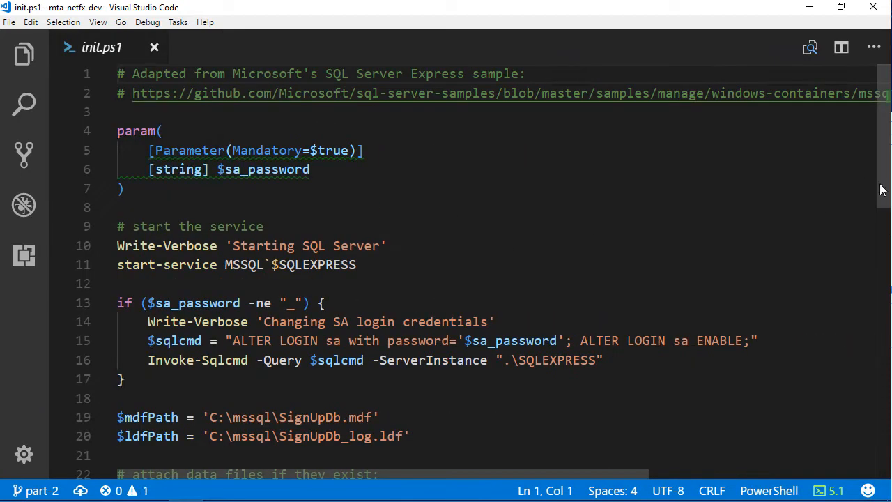
scroll("down", 3)
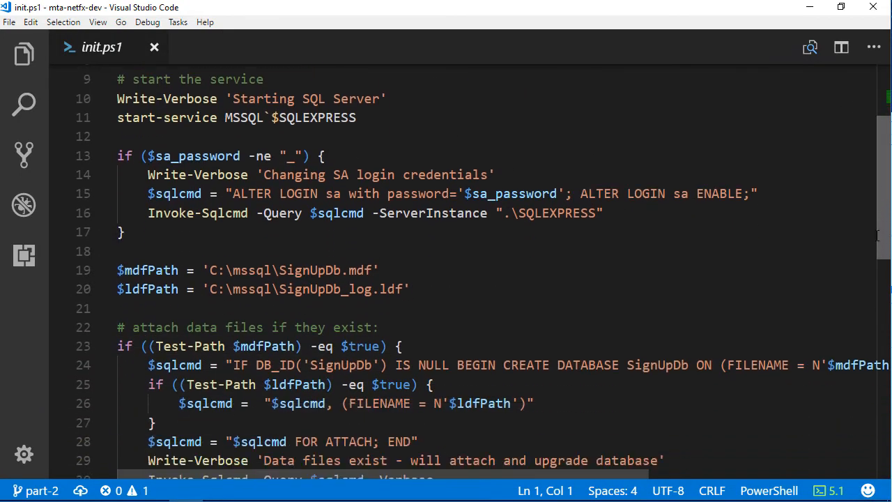
scroll("down", 3)
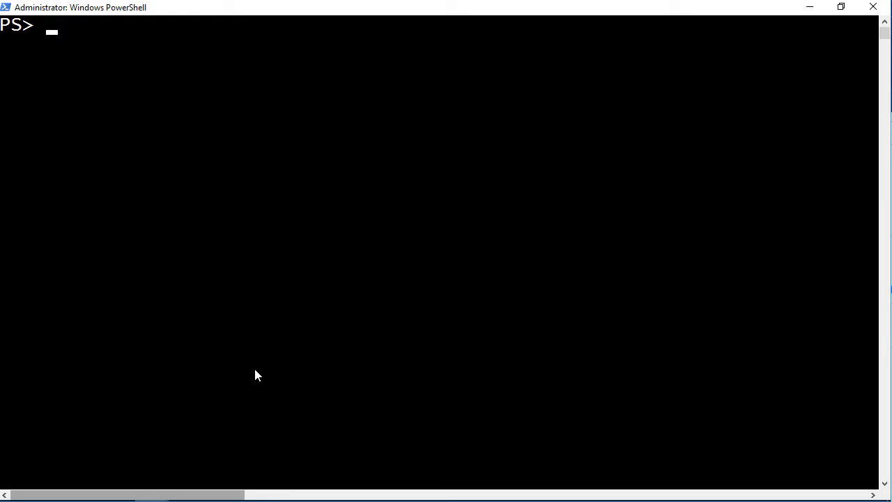
Build image dockersamples/mta-dev-signup-db:v1 from .\docker\db\Dockerfile using backtick line continuations
type("docker image build `")
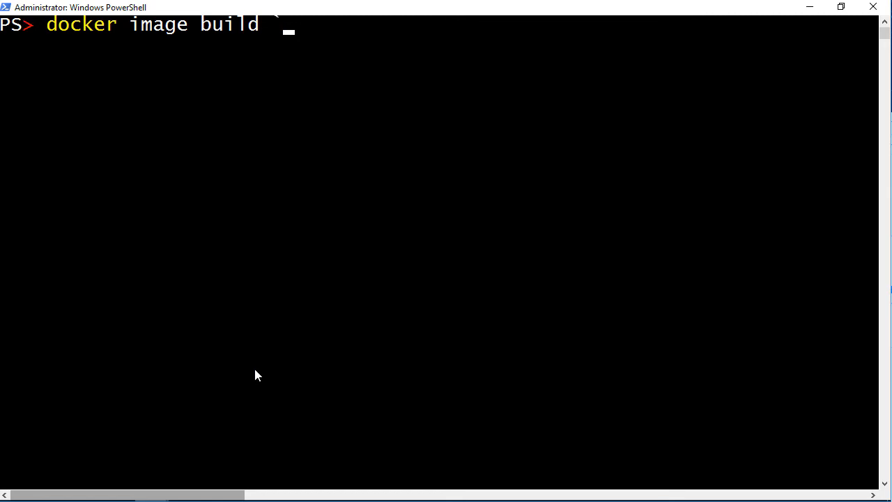
type("--tag dockersamples/mta-dev-signup-db:v1")
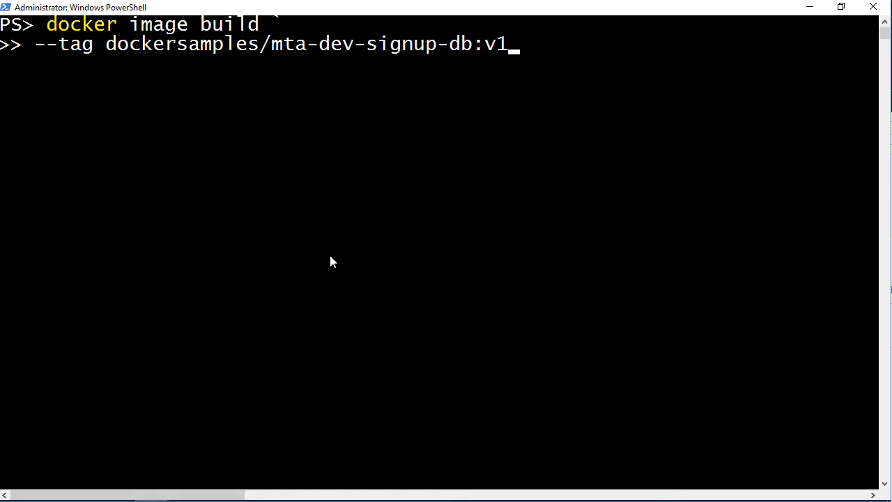
key("enter")
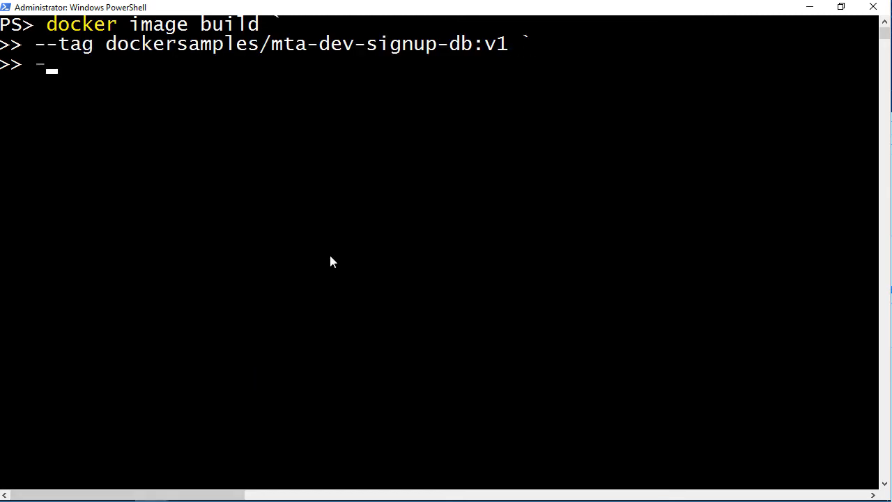
type("-file .\\docker\\db\\Dockerfile .")
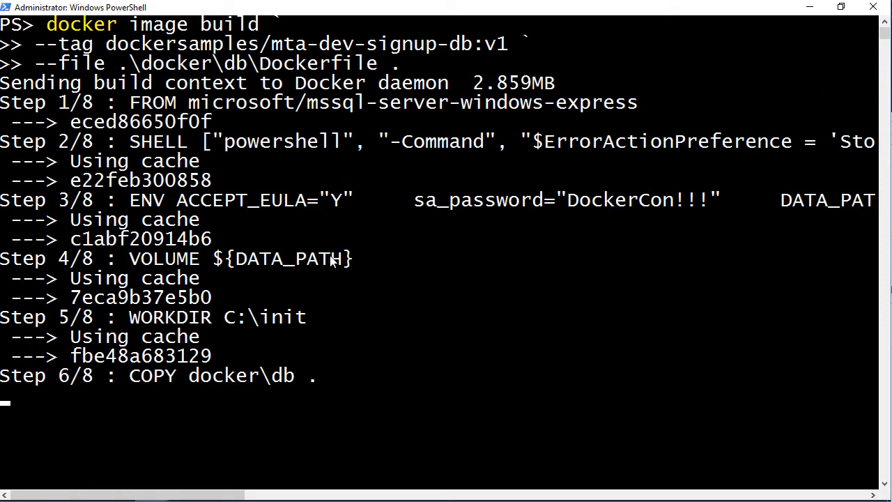
scroll("down", 3)
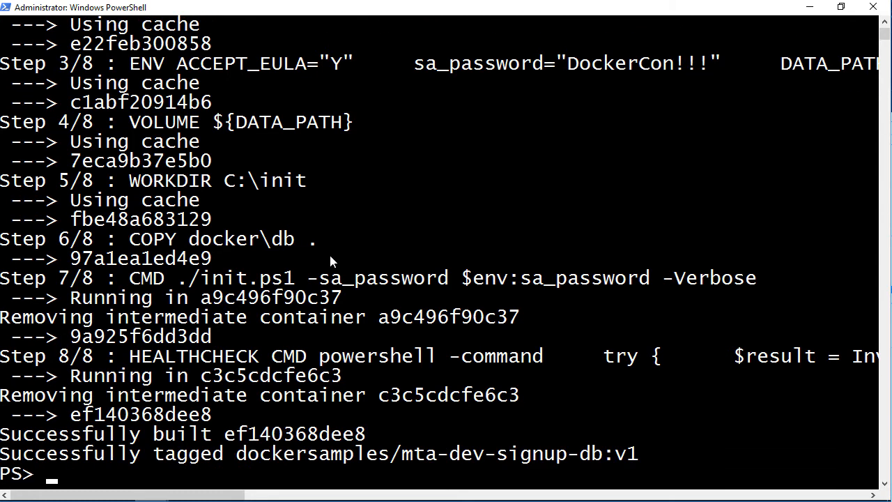
type("docke")
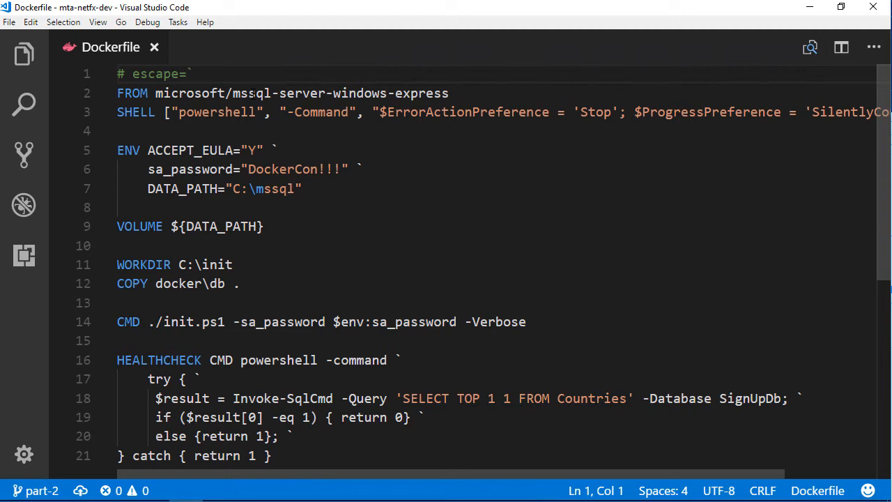
Expand docker/web in the Explorer and open the web app's multi-stage Dockerfile
left_click(23, 54)
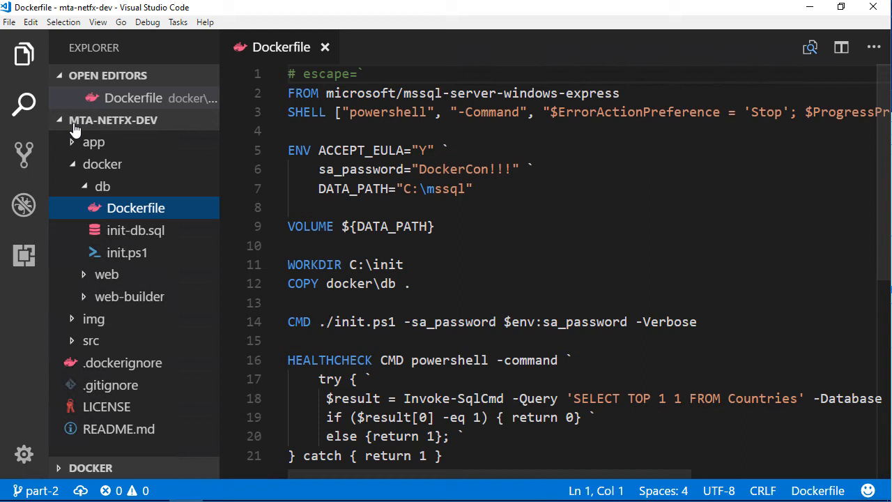
left_click(135, 318)
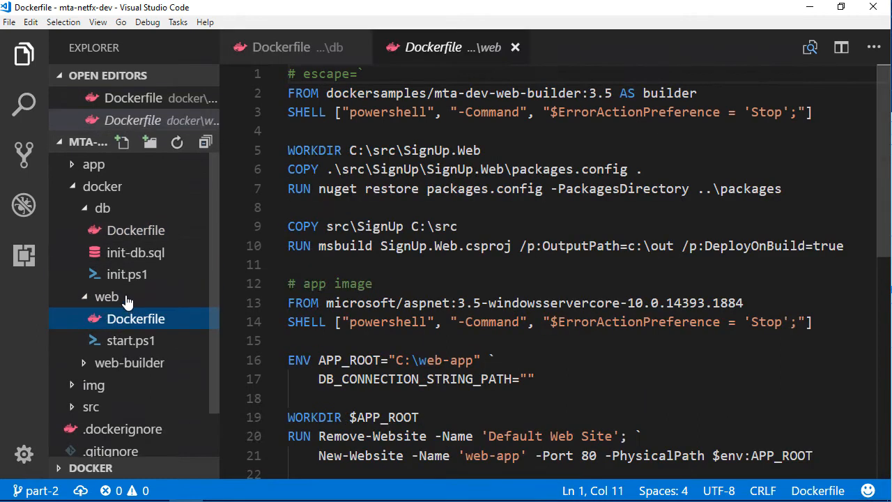
left_click(24, 54)
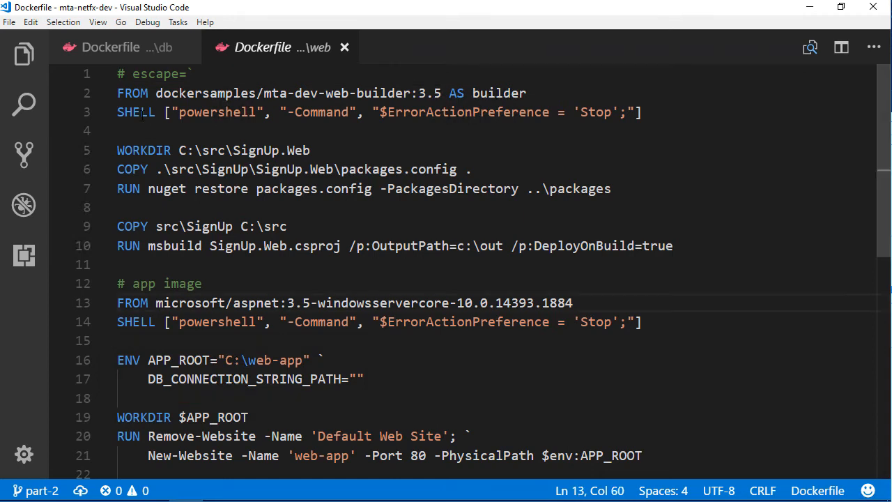
Review Web.config, log4net.config and connectionStrings.config, then close the connectionStrings.config tab
left_click(24, 53)
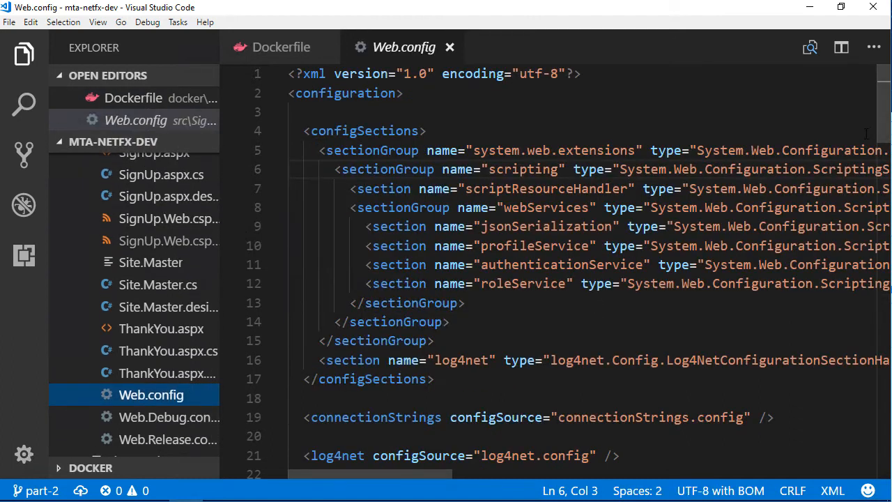
scroll("down", 3)
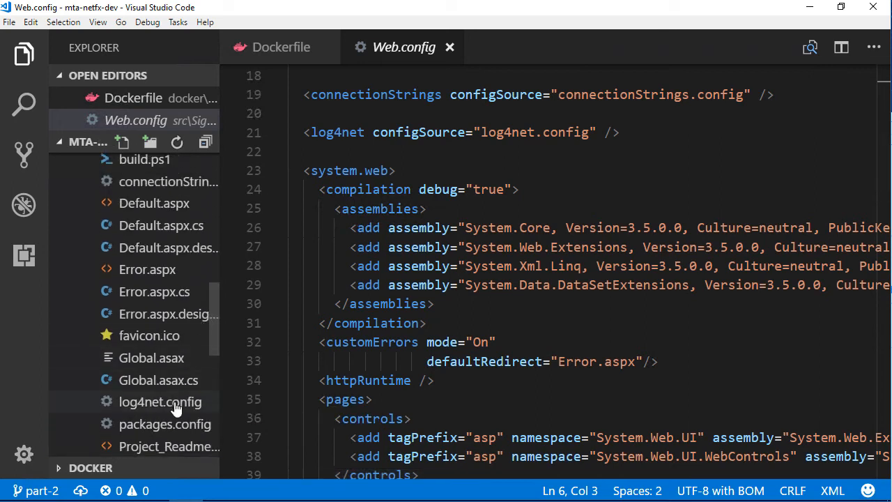
left_click(160, 401)
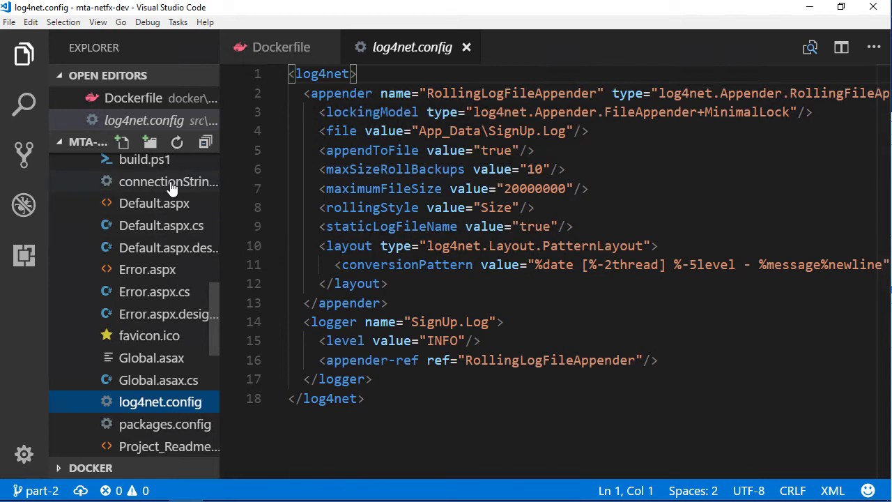
left_click(169, 181)
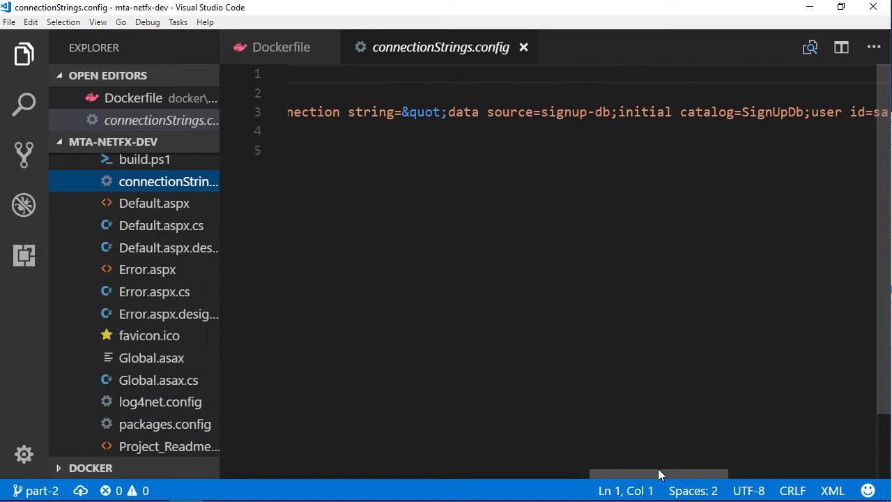
mouse_move(612, 333)
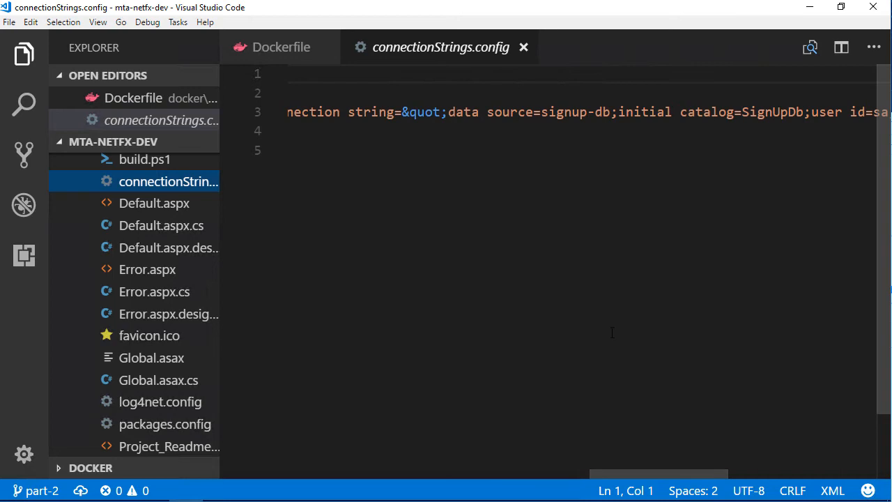
left_click(281, 47)
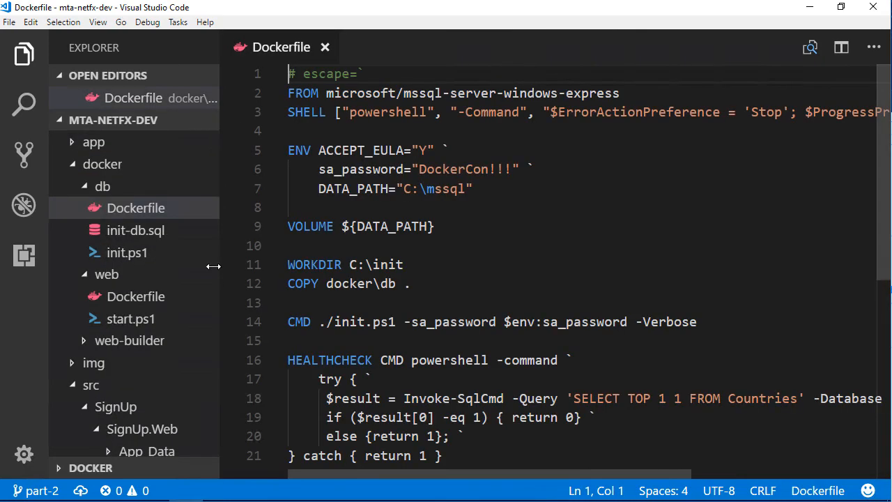
Scroll the web Dockerfile's environment variables, then reach start.ps1 in docker/web
left_click(136, 296)
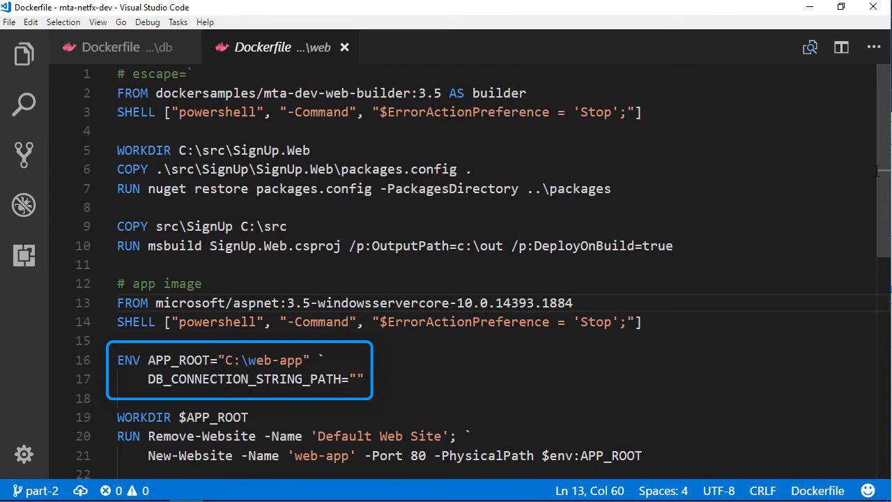
scroll("down", 3)
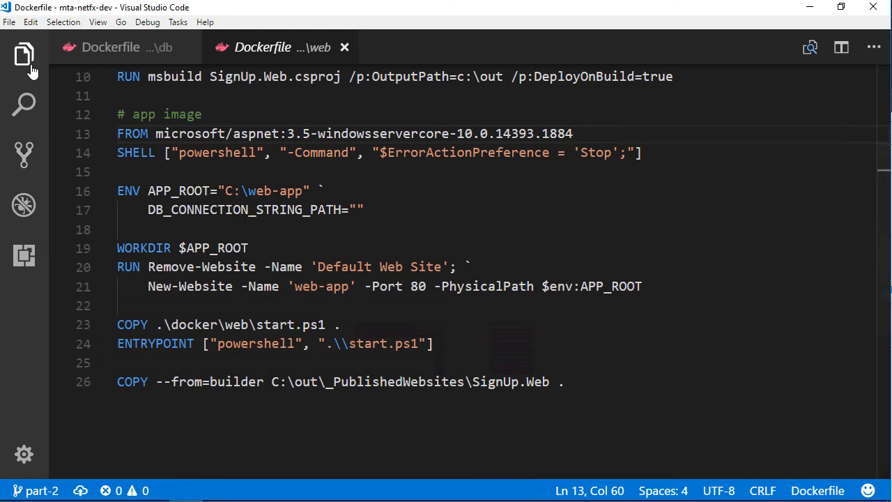
left_click(130, 327)
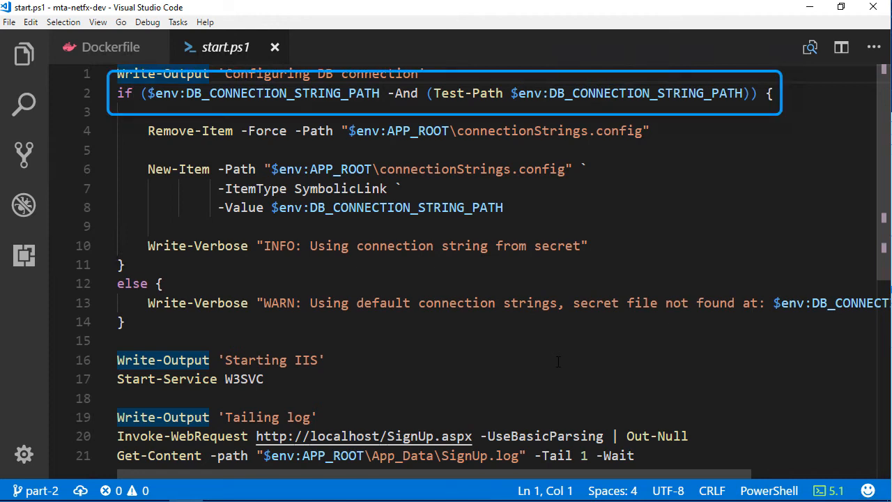
Review start.ps1's connection string setup, IIS startup and sign-up log tailing
left_click(324, 360)
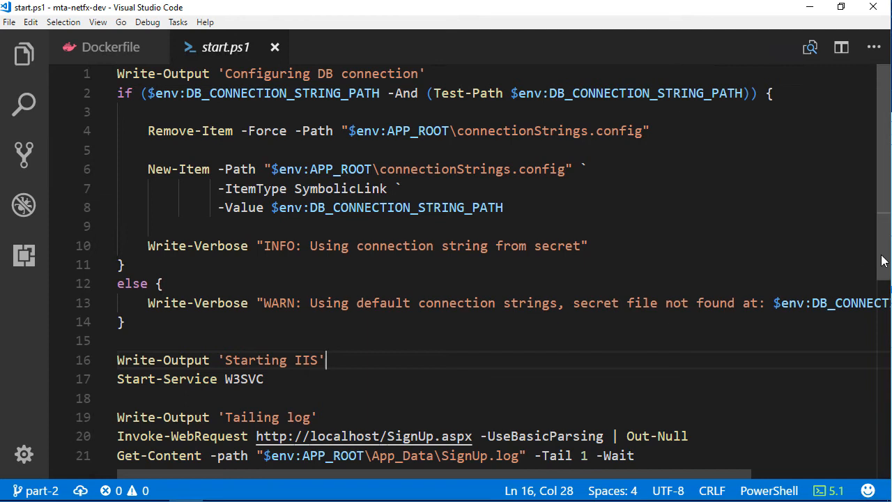
scroll("down", 3)
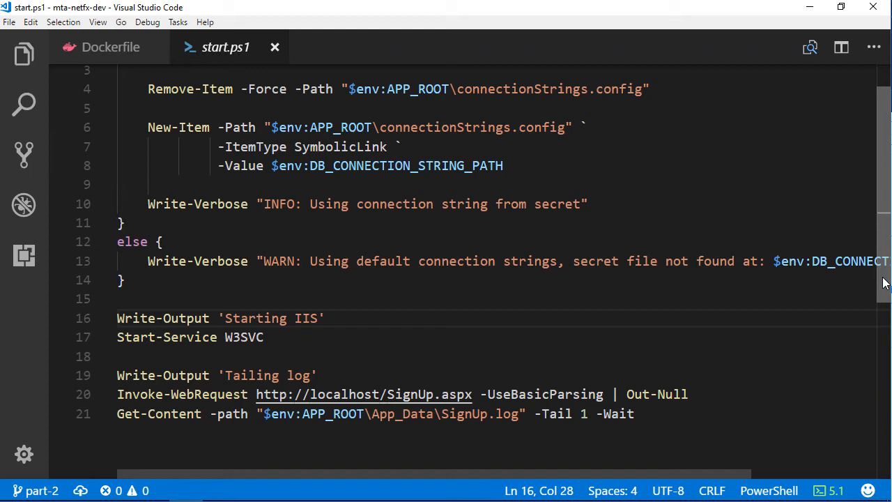
scroll("down", 3)
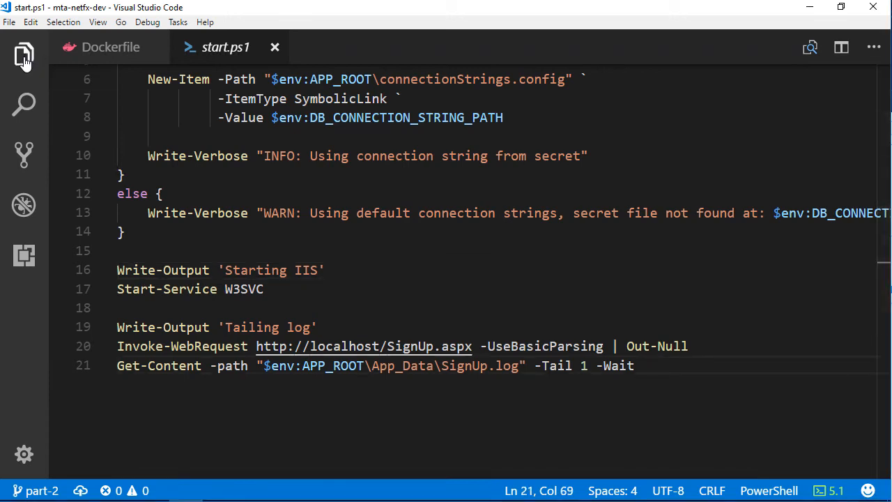
left_click(24, 54)
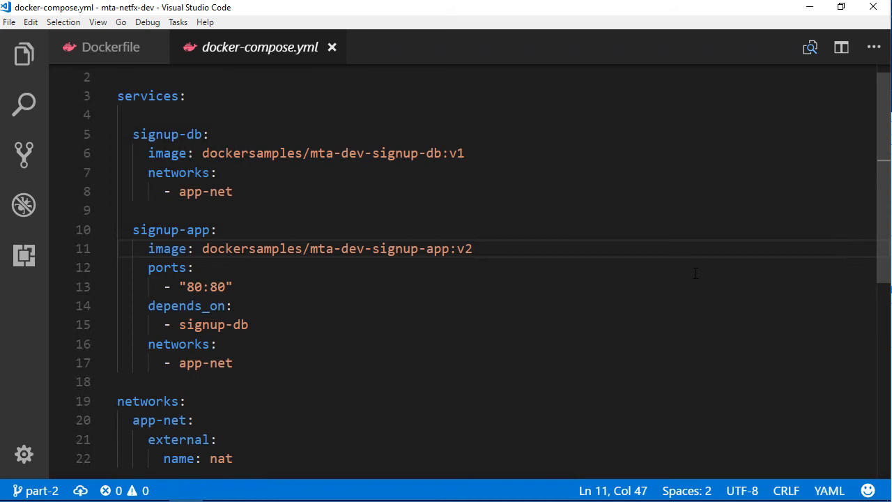
Open docker-compose.yml to review the signup-db and signup-app services
double_click(170, 134)
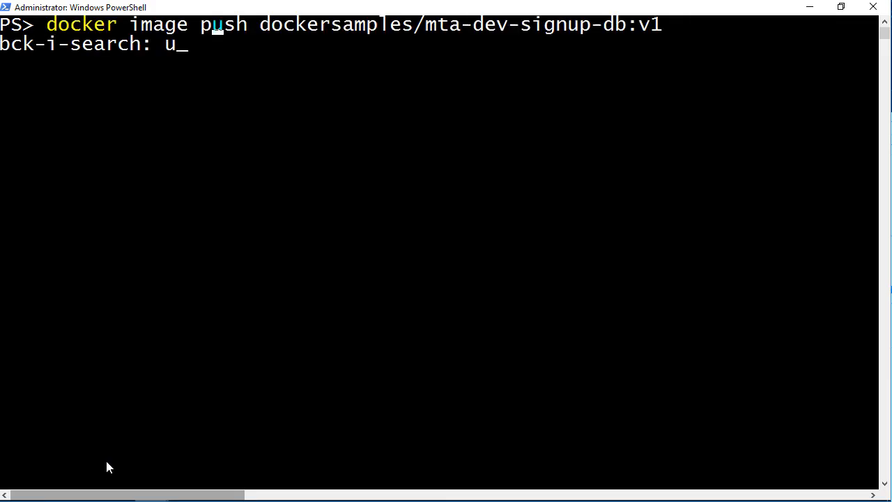
Run the docker command recalled from the PowerShell history search
key("Enter")
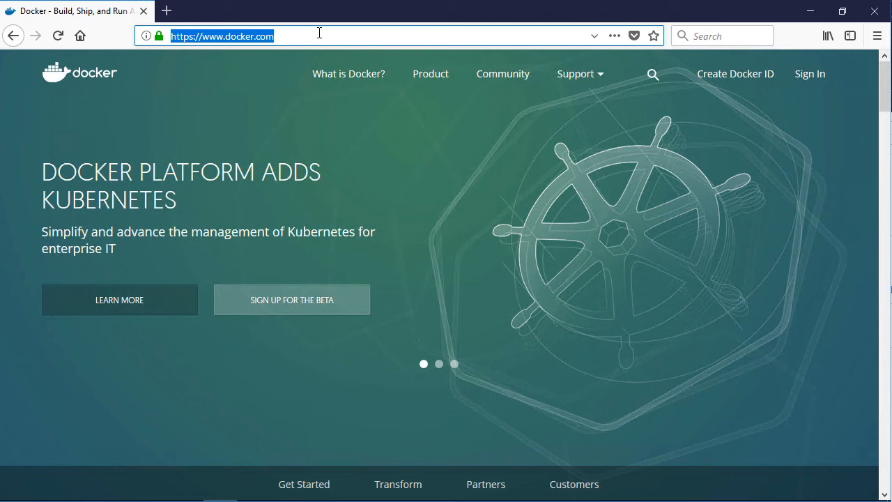
Browse to localhost/ and open the app's Sign Up newsletter registration form
type("localhost/")
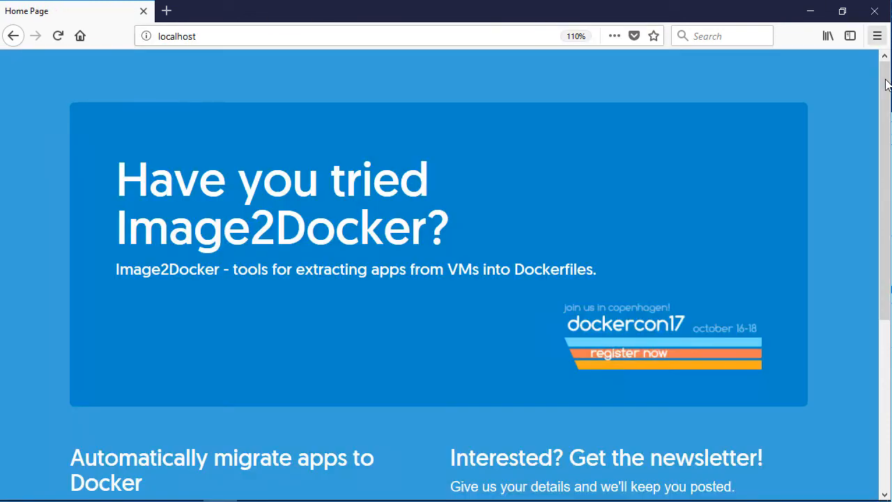
scroll("down", 3)
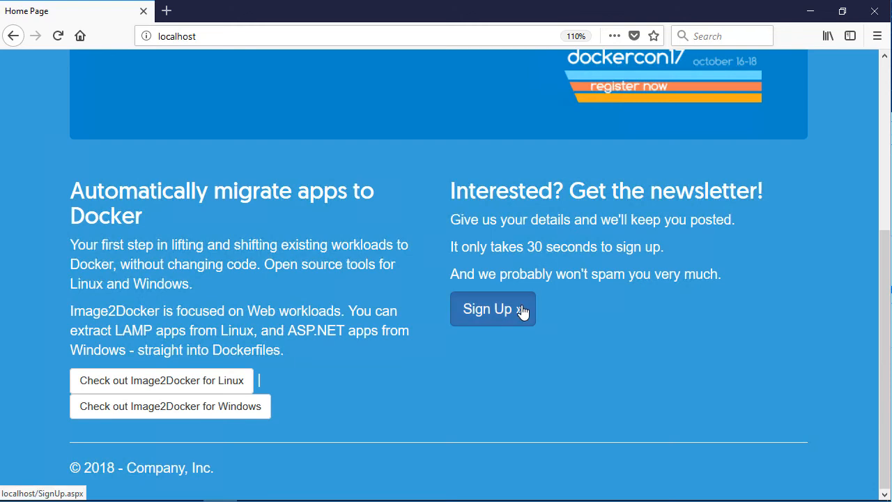
left_click(492, 309)
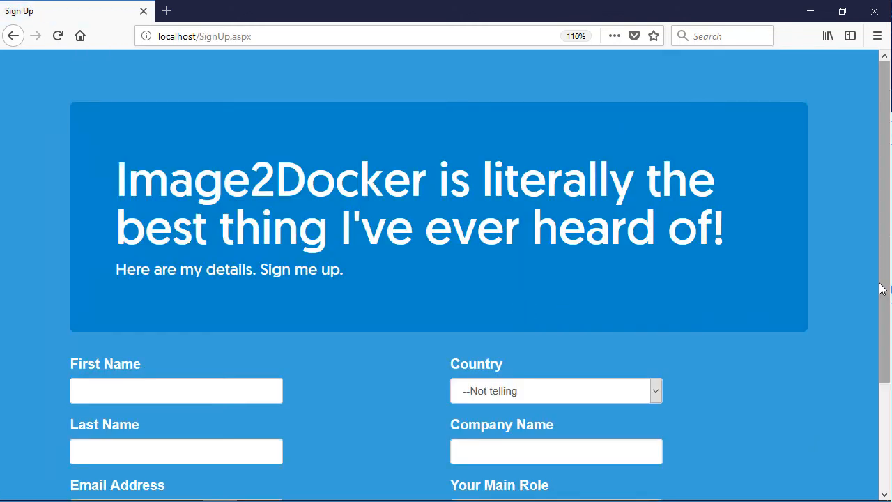
scroll("down", 3)
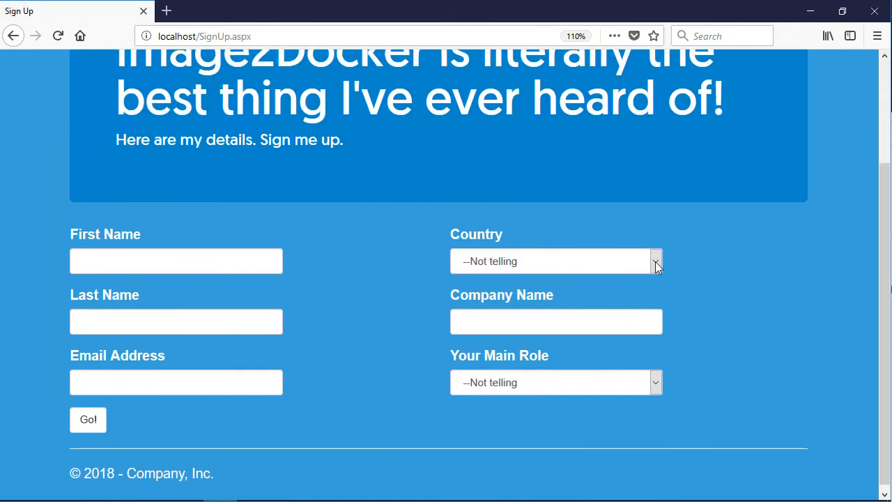
mouse_move(661, 387)
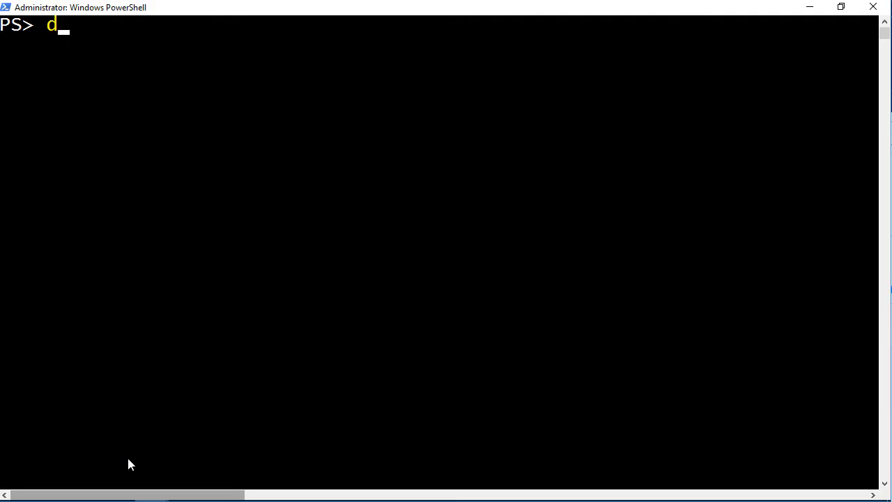
List running containers with docker container ls, then request logs for container c12
type("ocker container ls")
type("docker")
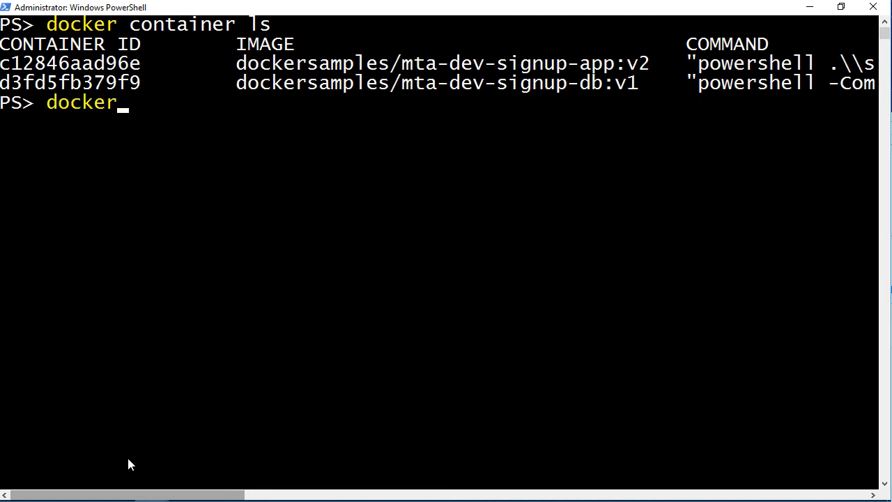
type("container logs")
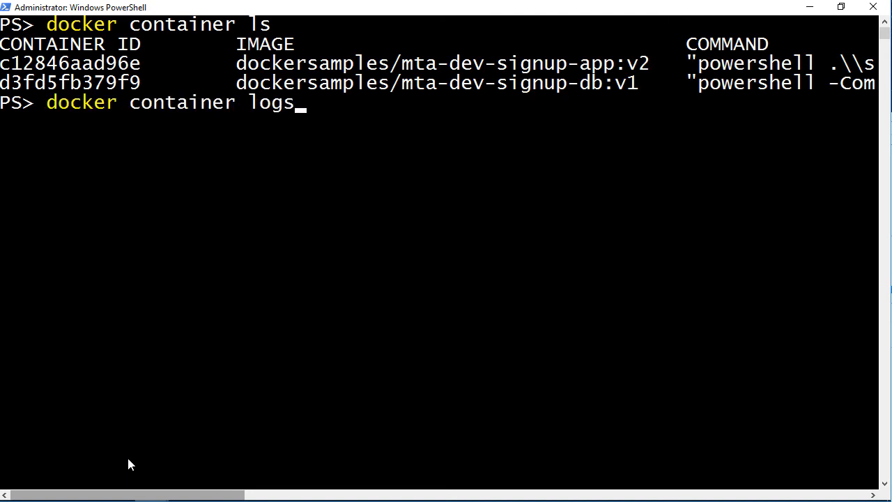
type("c12")
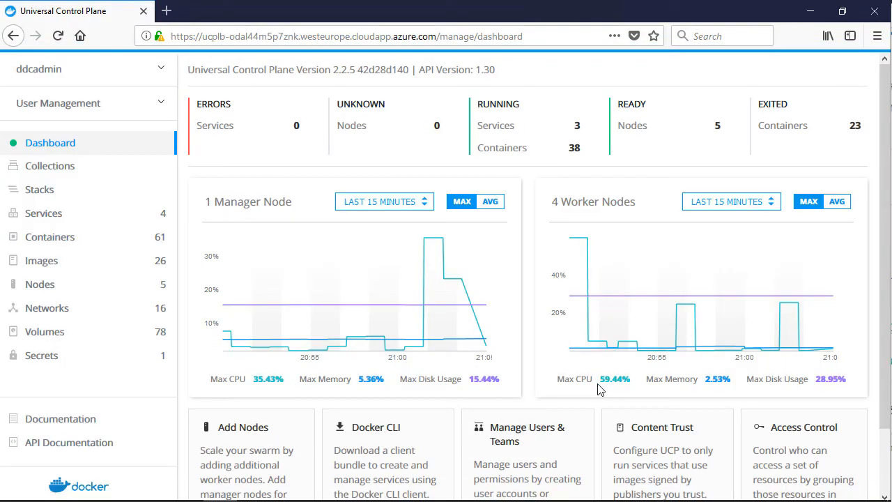
mouse_move(540, 382)
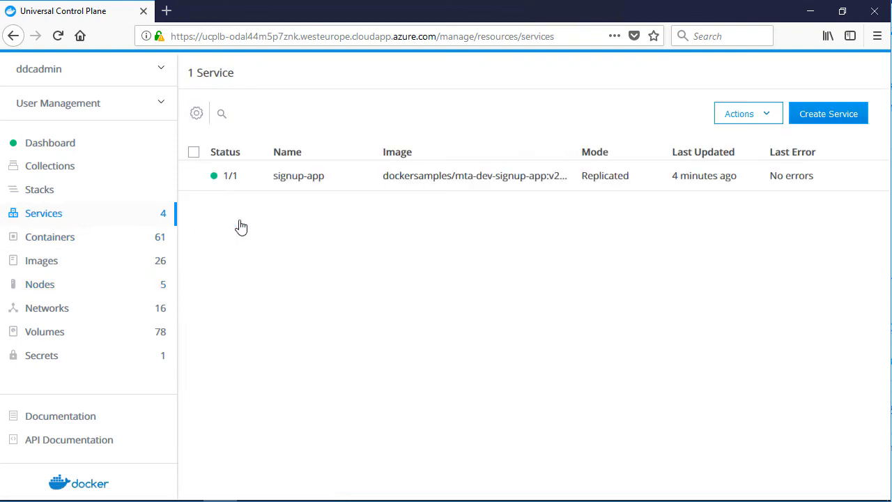
Review the signup-app service's environment settings, closing Update Service without saving
left_click(298, 175)
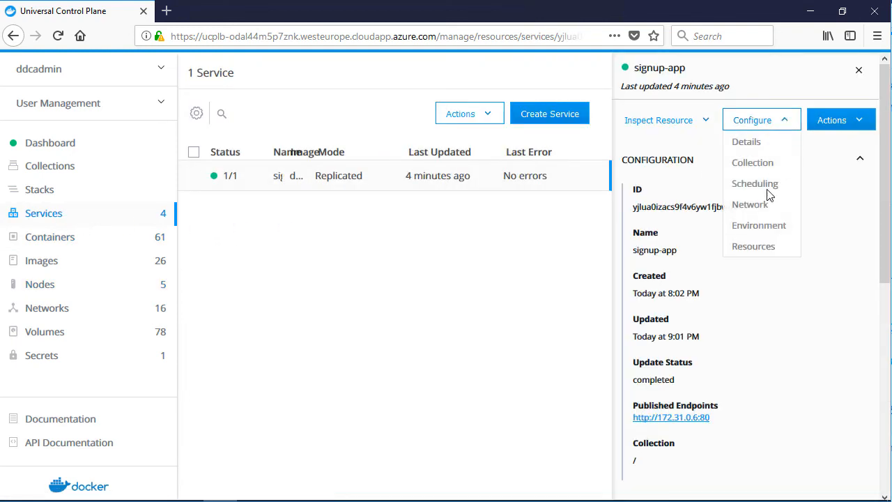
left_click(758, 225)
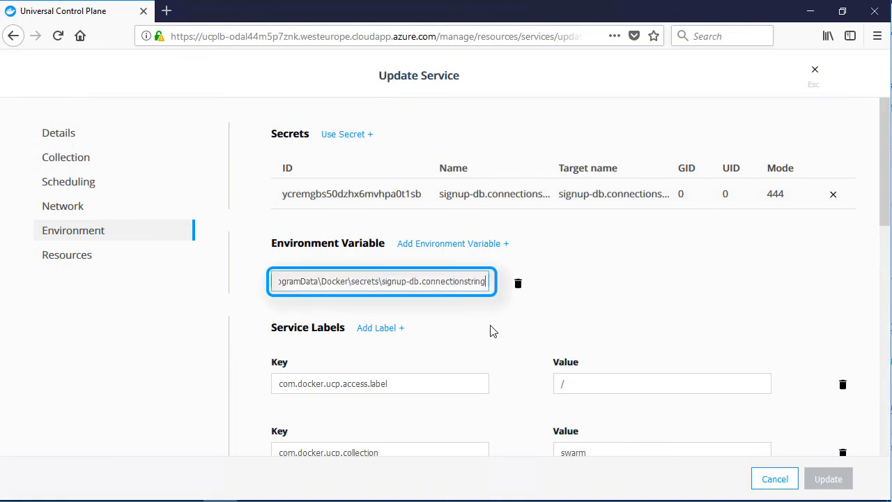
mouse_move(815, 71)
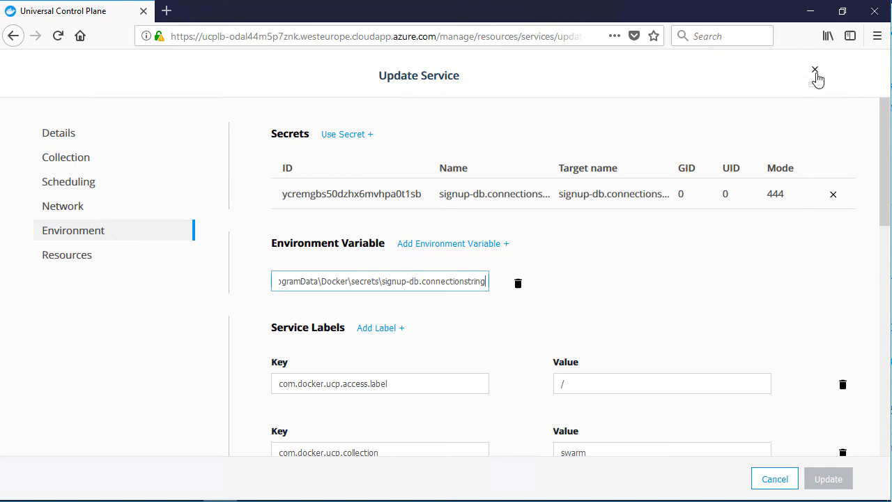
left_click(494, 193)
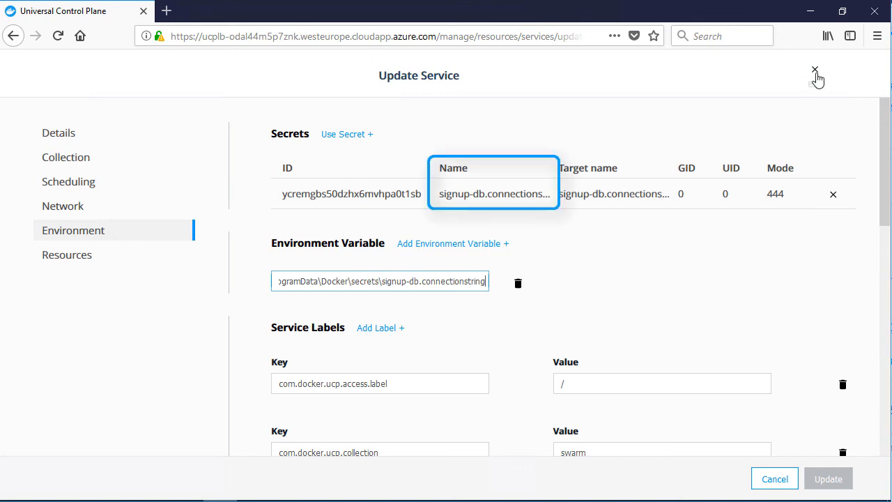
left_click(815, 70)
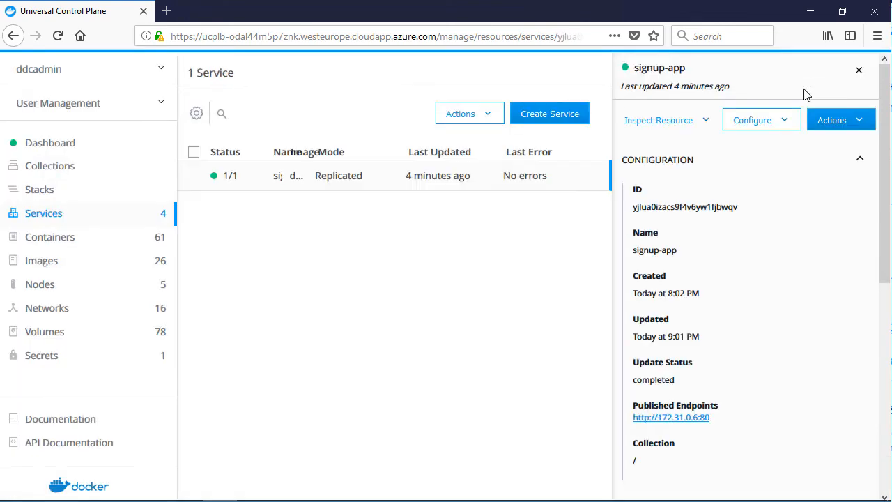
Open the signup-db.connectionstring secret's details from the Secrets list
left_click(658, 120)
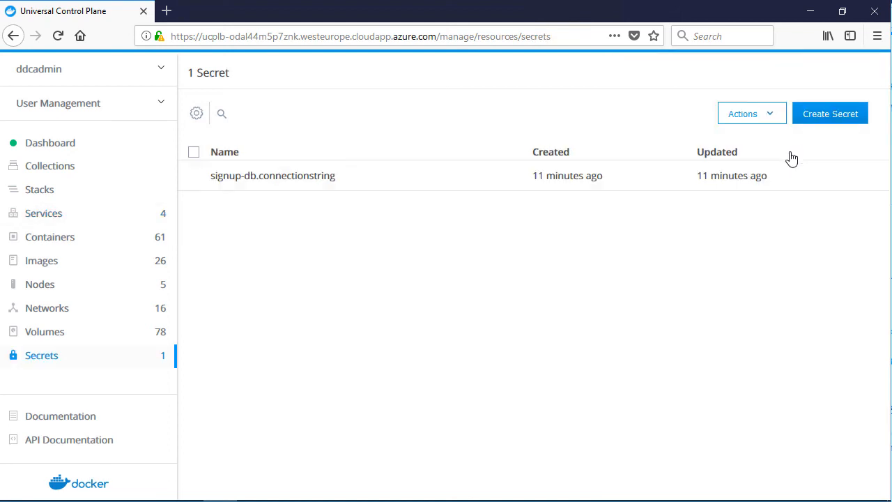
mouse_move(595, 182)
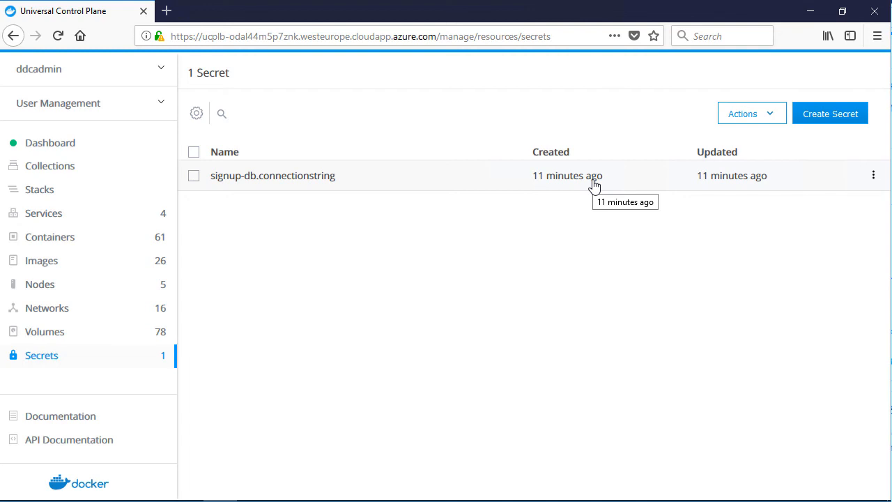
left_click(273, 174)
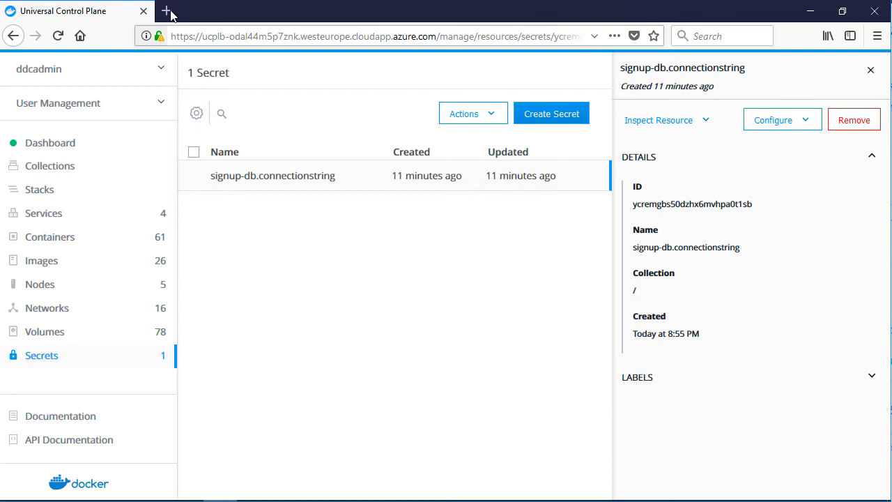
Browse to mta-dev.westeurope.cloudapp.azure.com in a new tab, view Sign Up countries, and return to UCP
left_click(167, 12)
type("mta-dev.westeurope.cloudapp.azure.com")
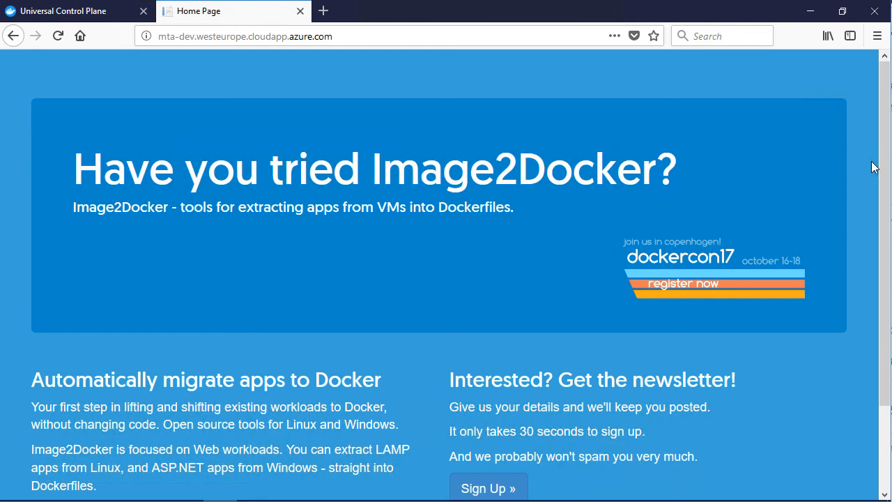
scroll("down", 3)
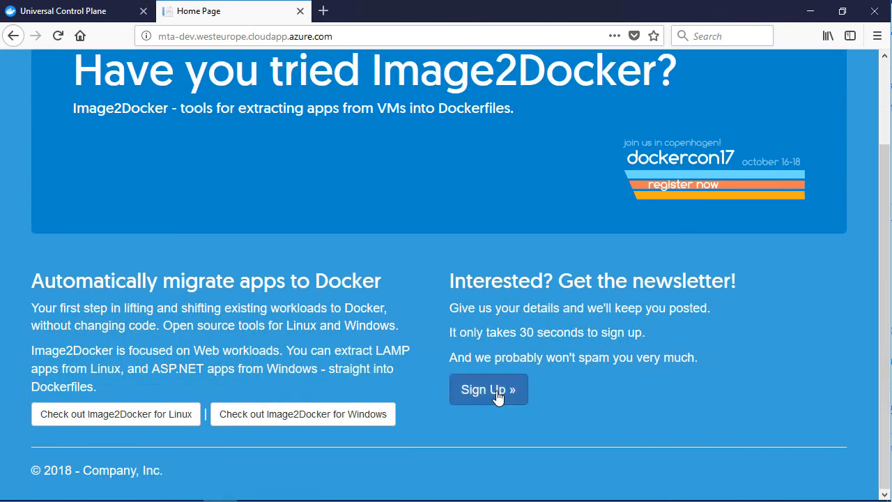
left_click(488, 389)
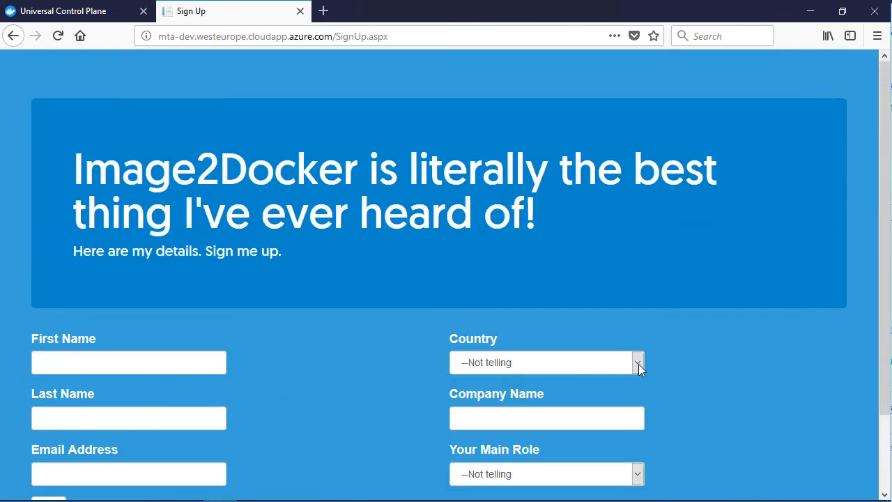
left_click(636, 362)
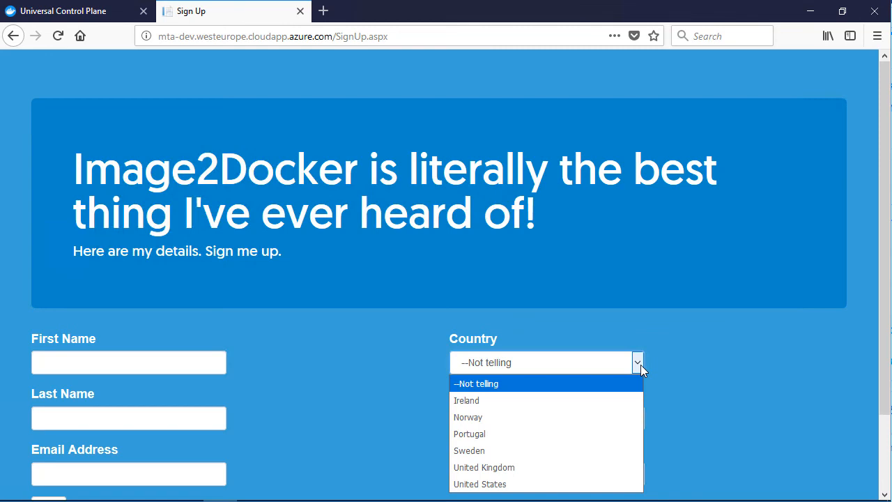
left_click(63, 11)
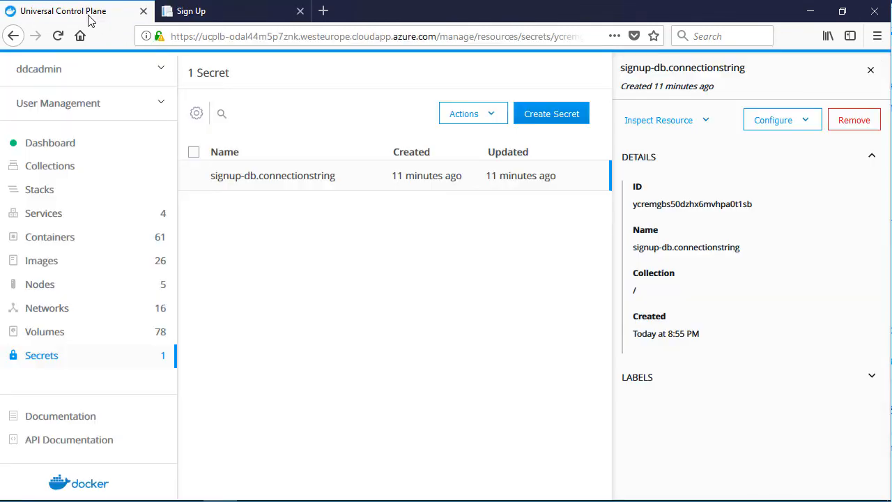
Show the logs of the running signup-app container from its Containers list
left_click(43, 213)
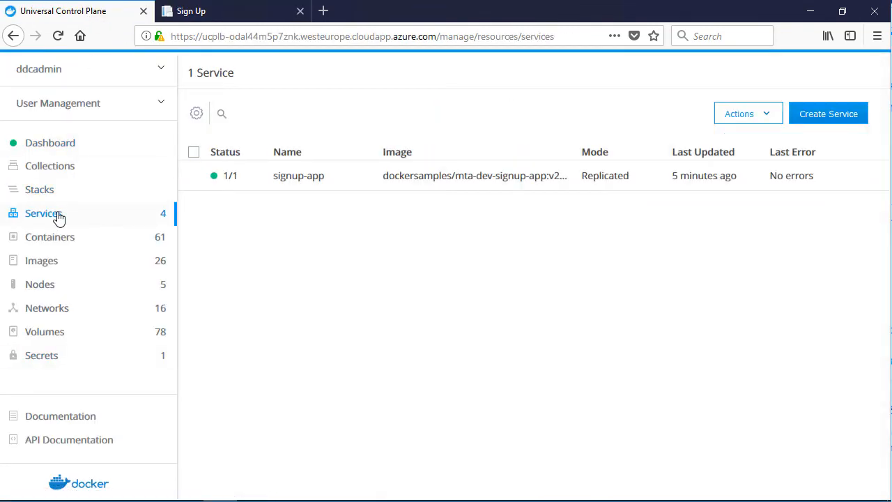
left_click(298, 175)
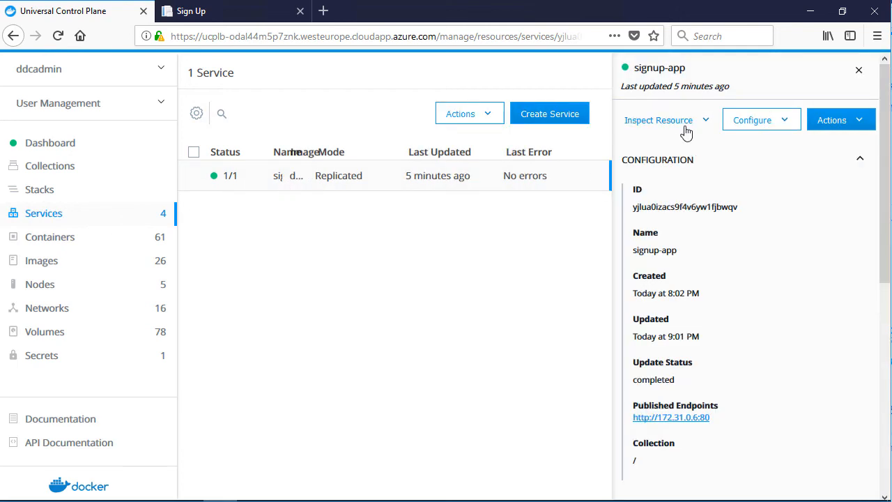
left_click(49, 236)
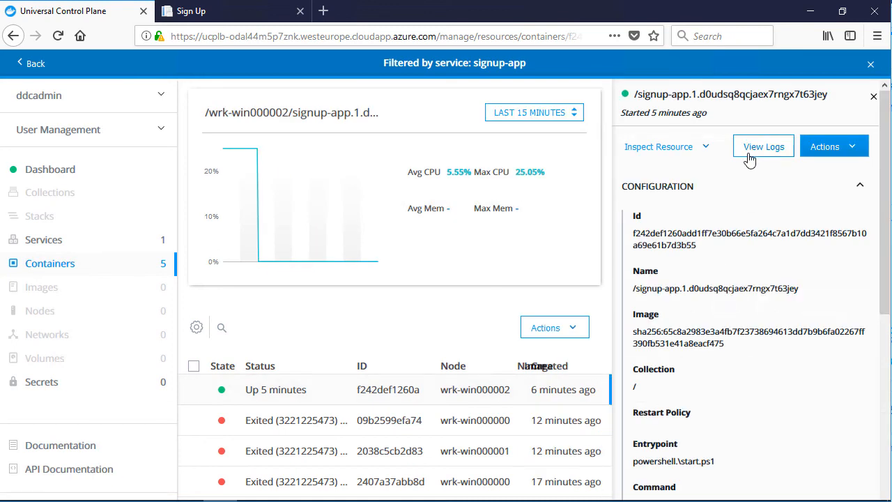
left_click(763, 146)
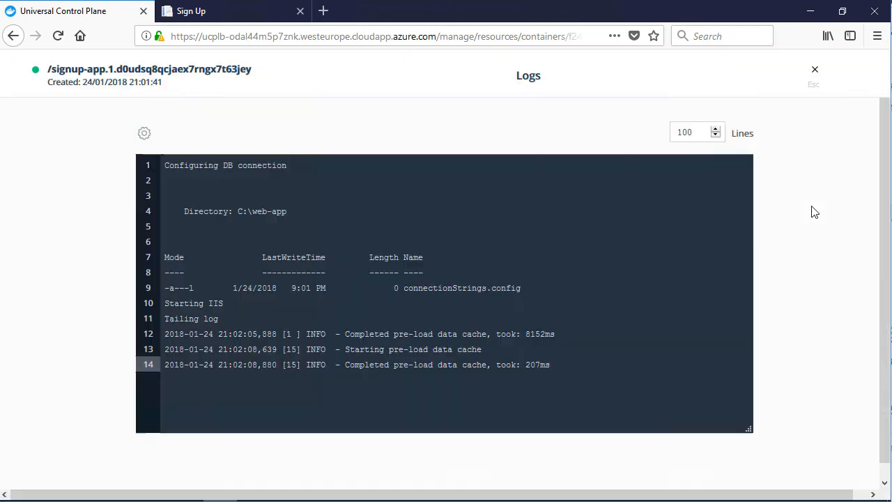